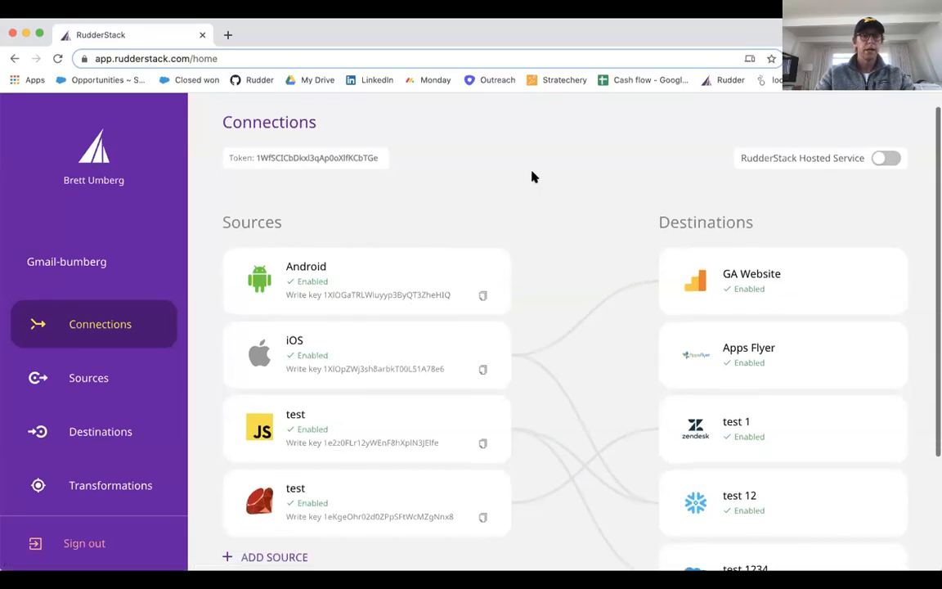
Go into the Android source's details from its card on the Connections page
scroll("down", 3)
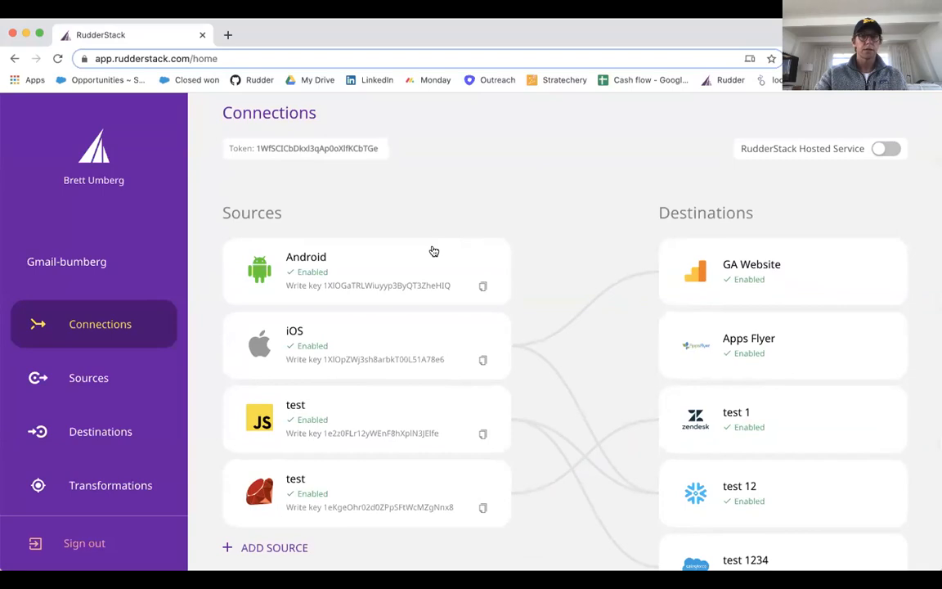
left_click(306, 257)
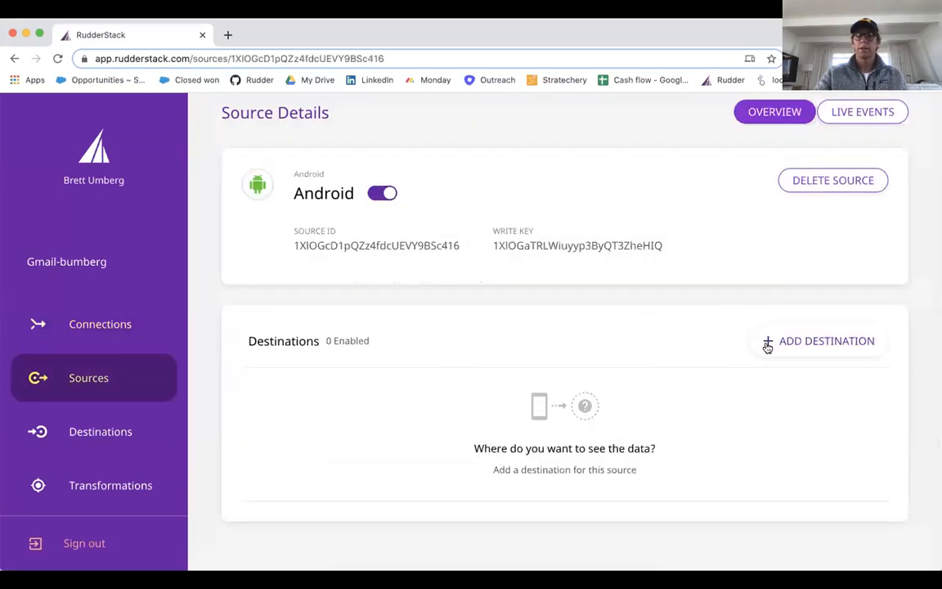
Add a new destination for the Android source and choose Snowflake from the catalog
left_click(826, 342)
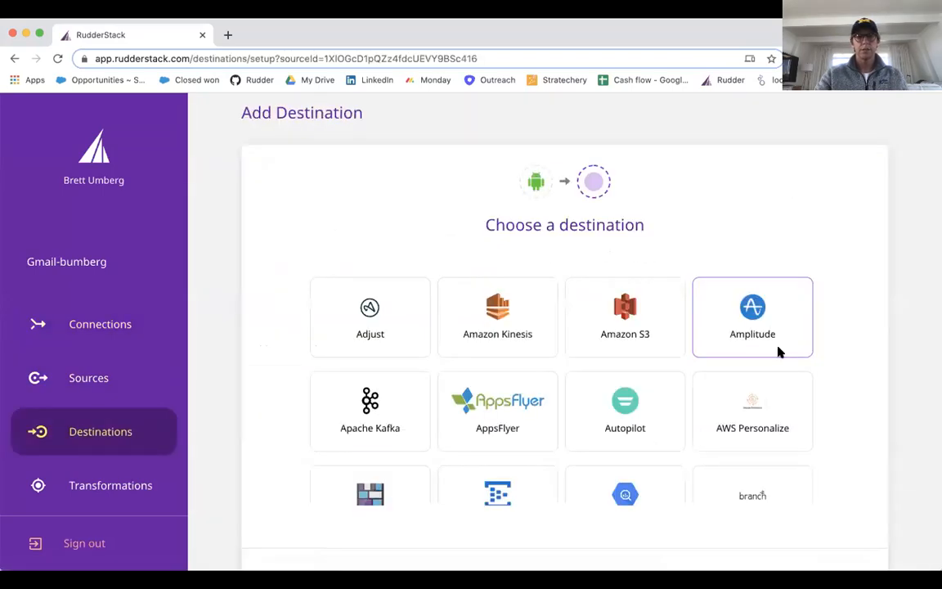
scroll("down", 3)
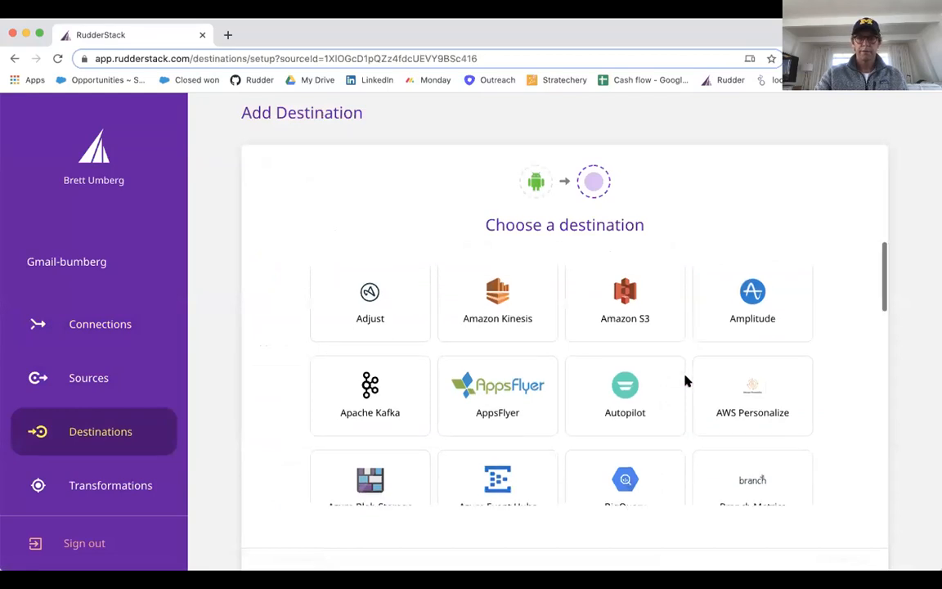
scroll("down", 3)
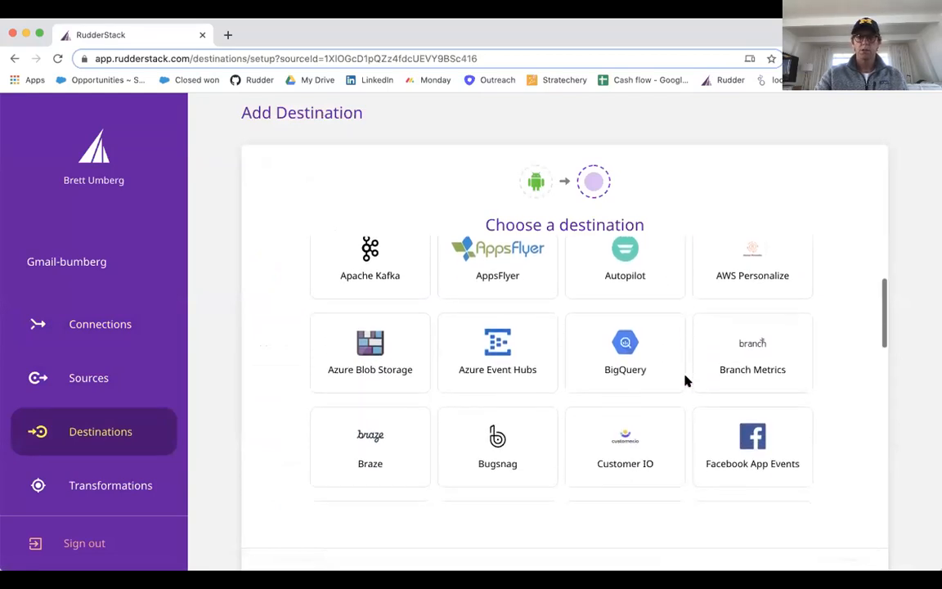
scroll("down", 3)
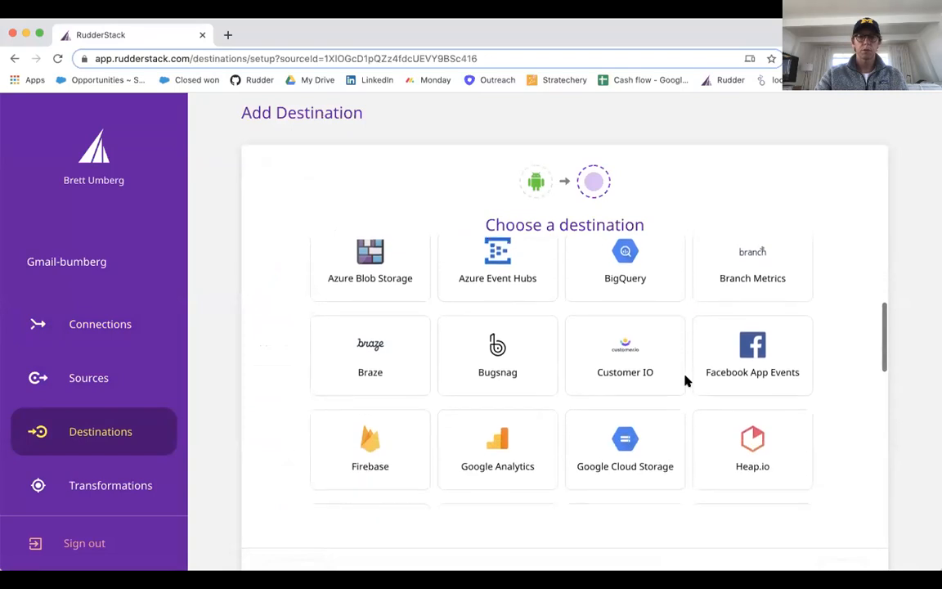
scroll("down", 3)
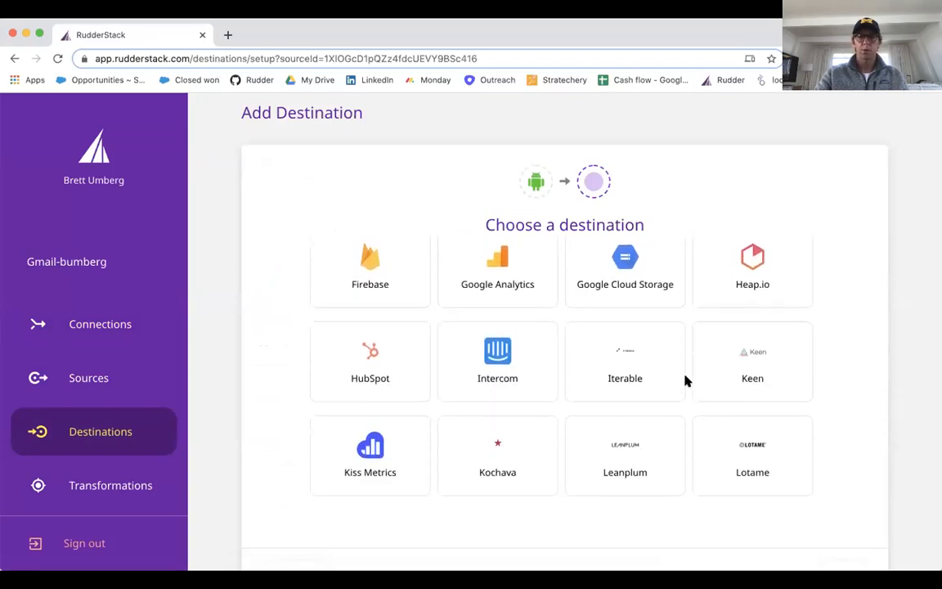
scroll("down", 3)
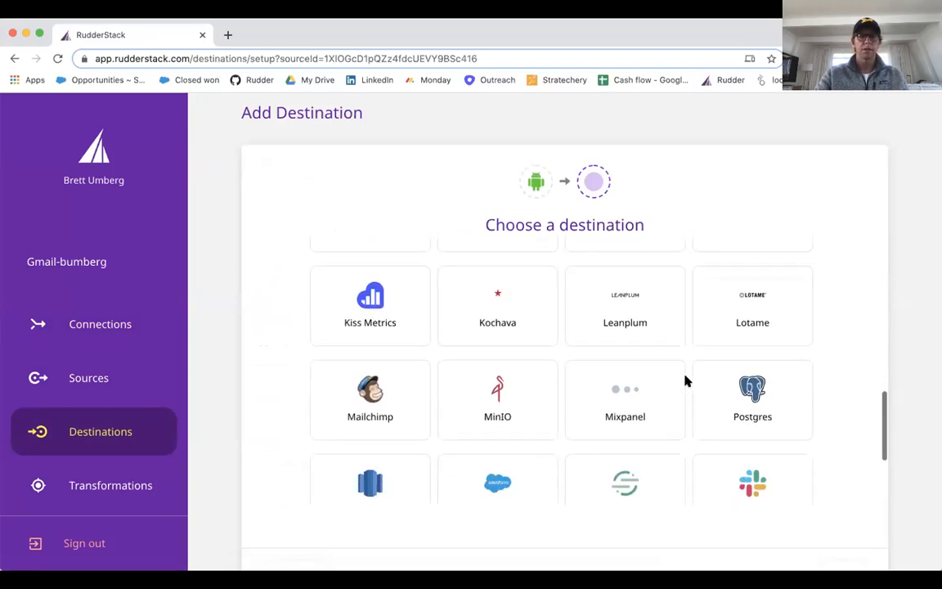
scroll("down", 3)
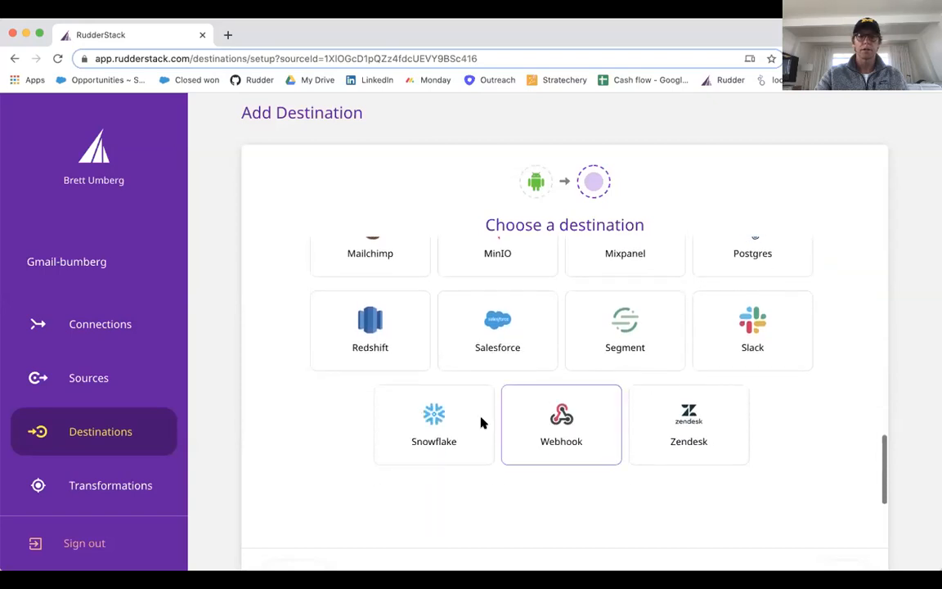
left_click(433, 426)
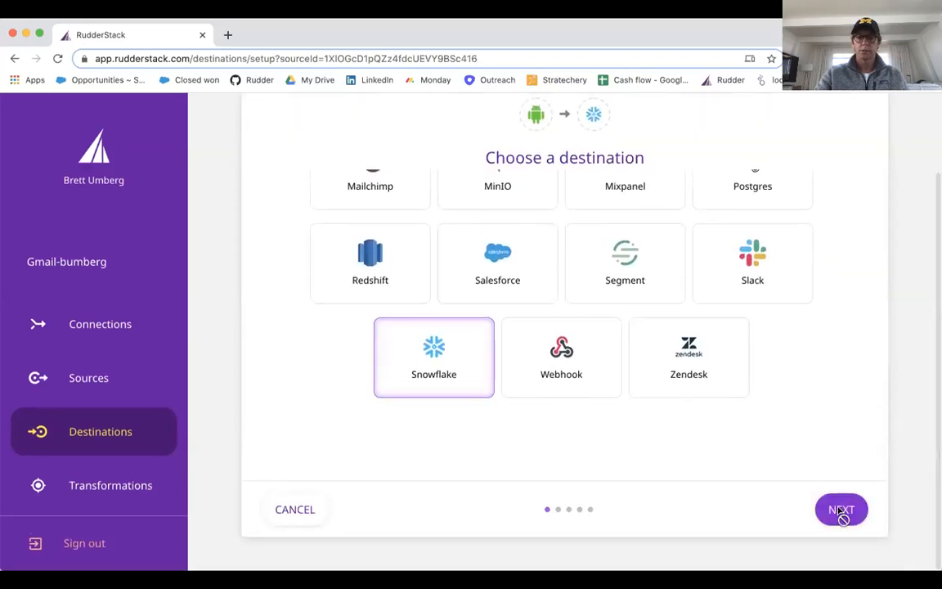
Keep the destination name and the Android source connection, reaching the credentials form
left_click(840, 509)
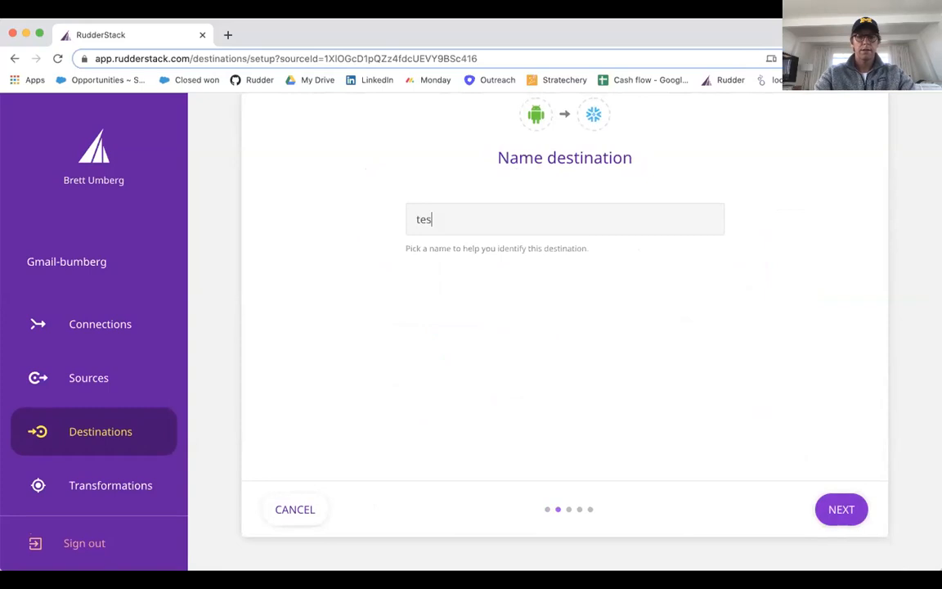
left_click(841, 509)
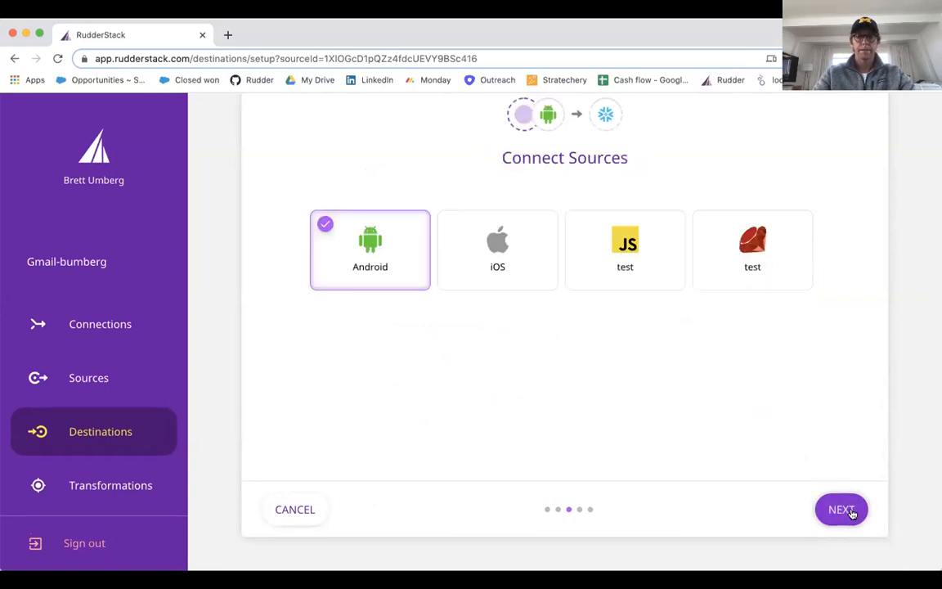
left_click(841, 509)
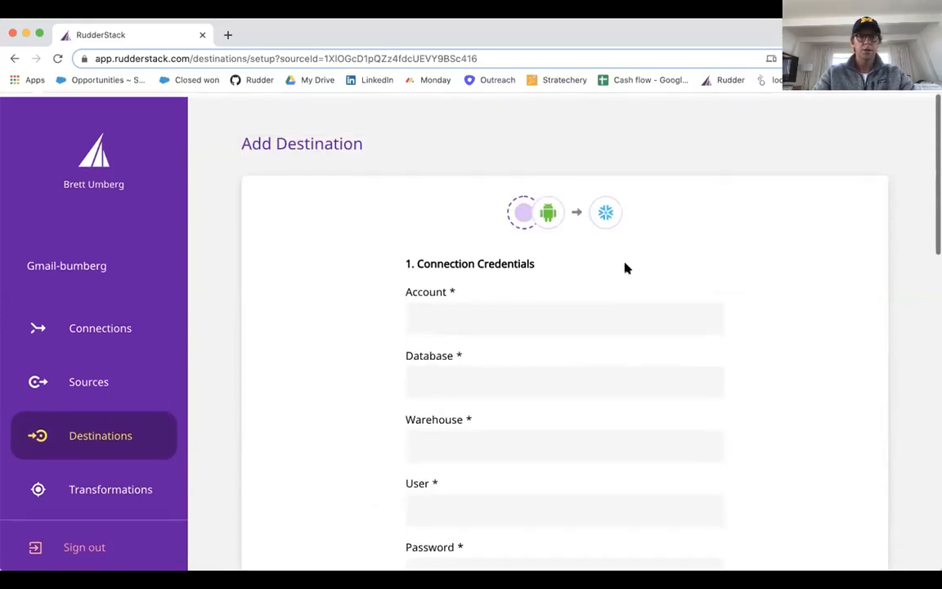
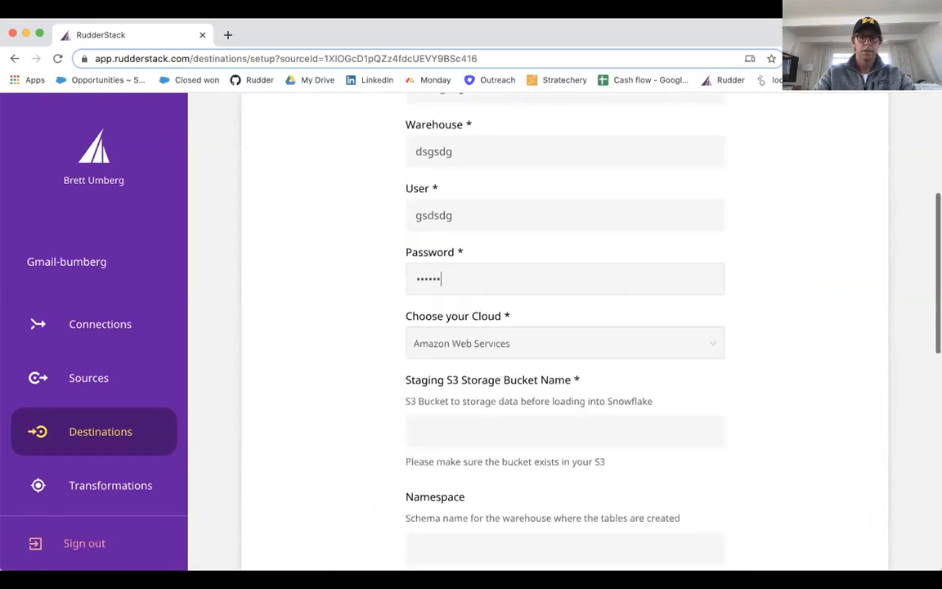
scroll("down", 3)
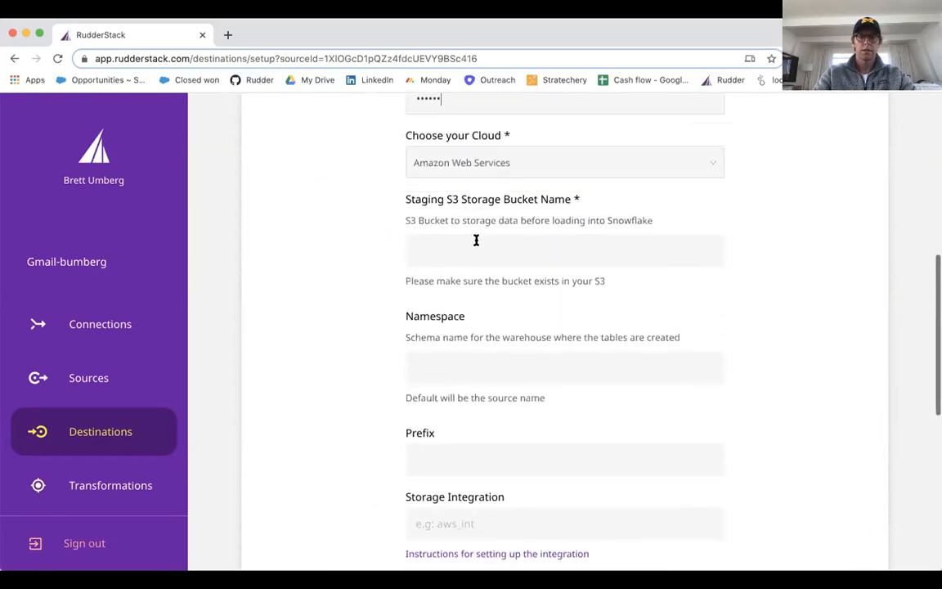
scroll("down", 3)
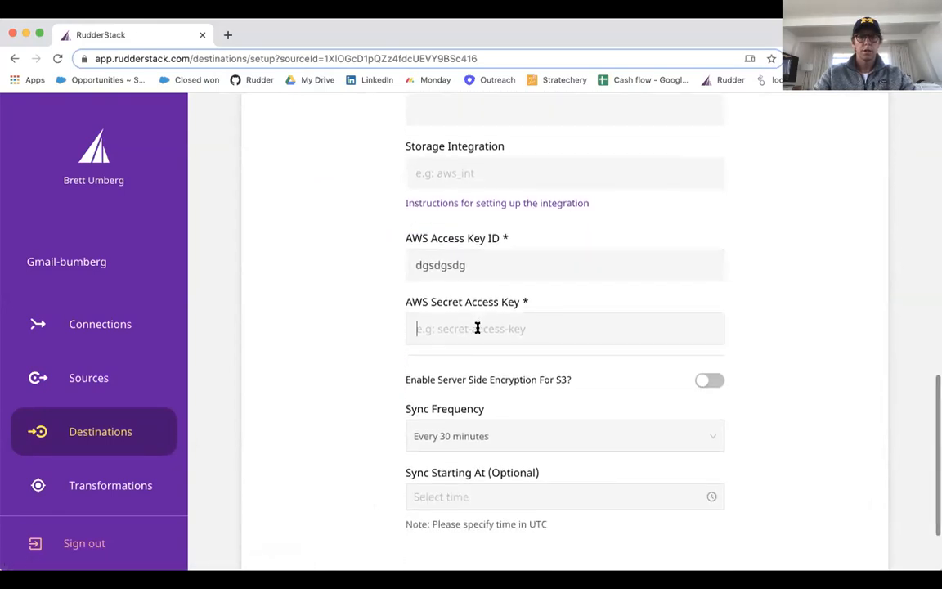
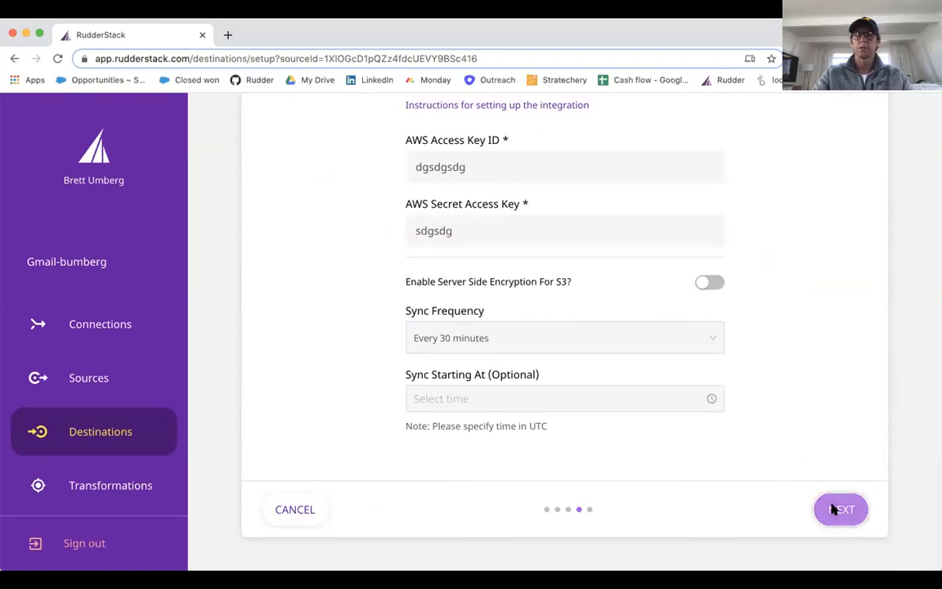
left_click(840, 508)
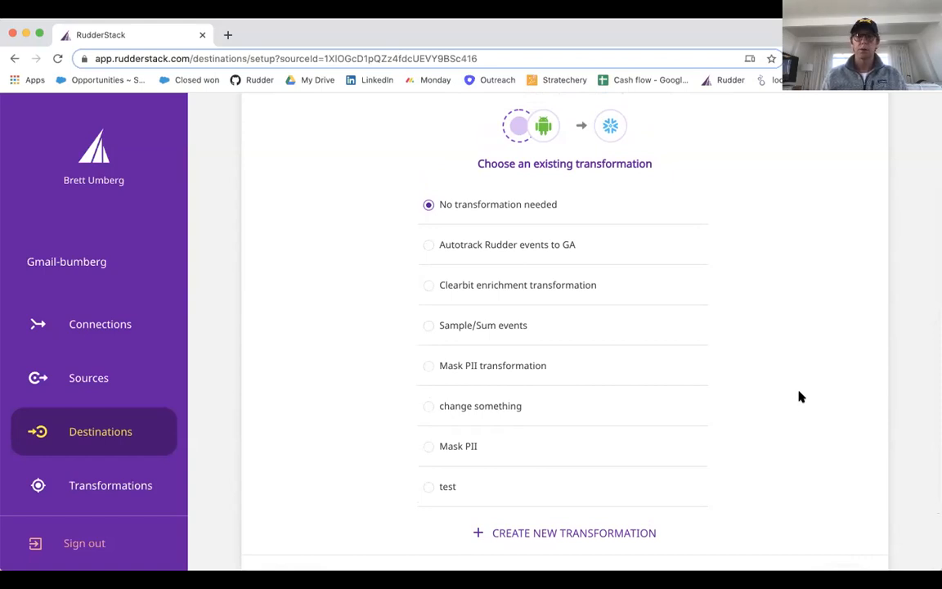
mouse_move(589, 361)
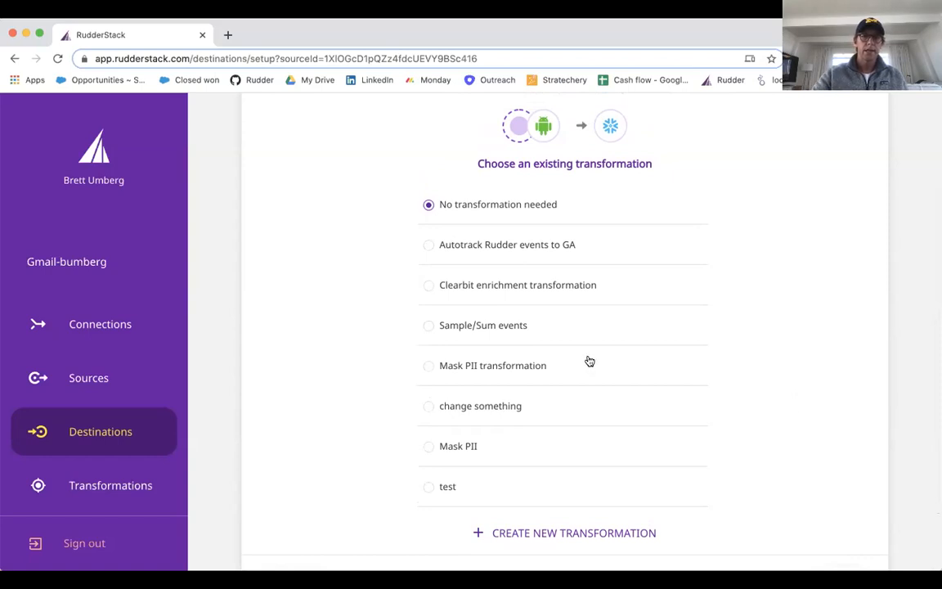
Select the existing 'Mask PII transformation' for the Snowflake destination
left_click(428, 366)
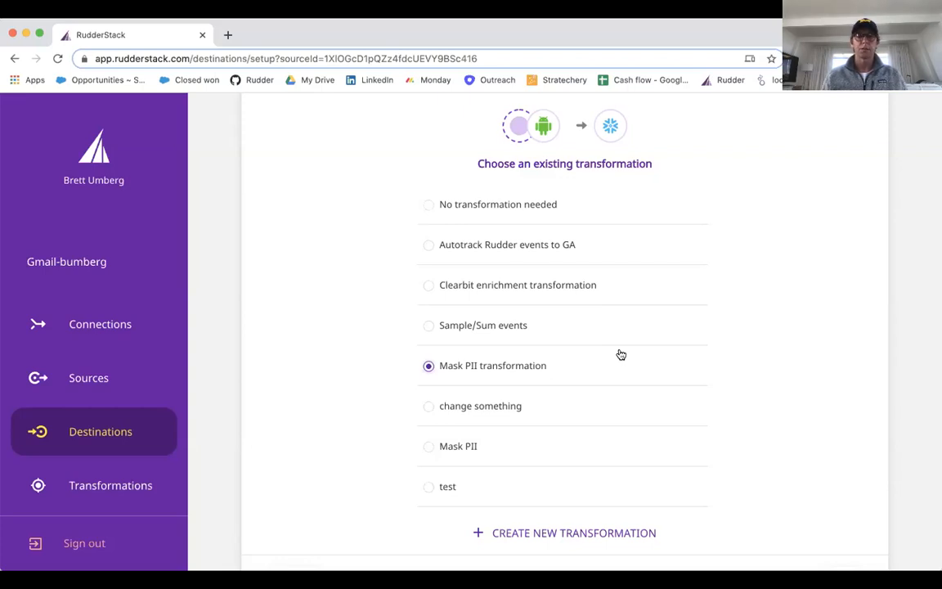
scroll("down", 3)
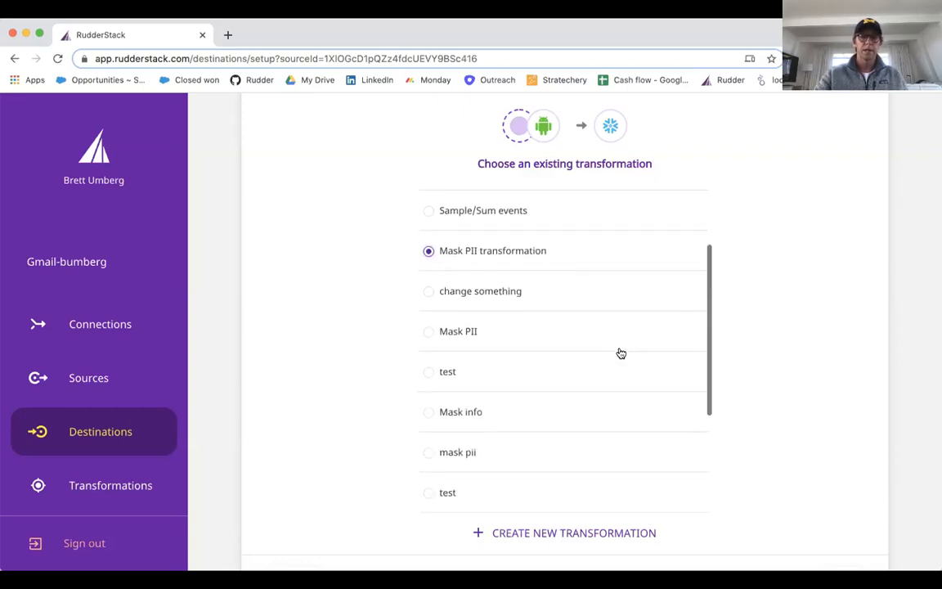
scroll("down", 3)
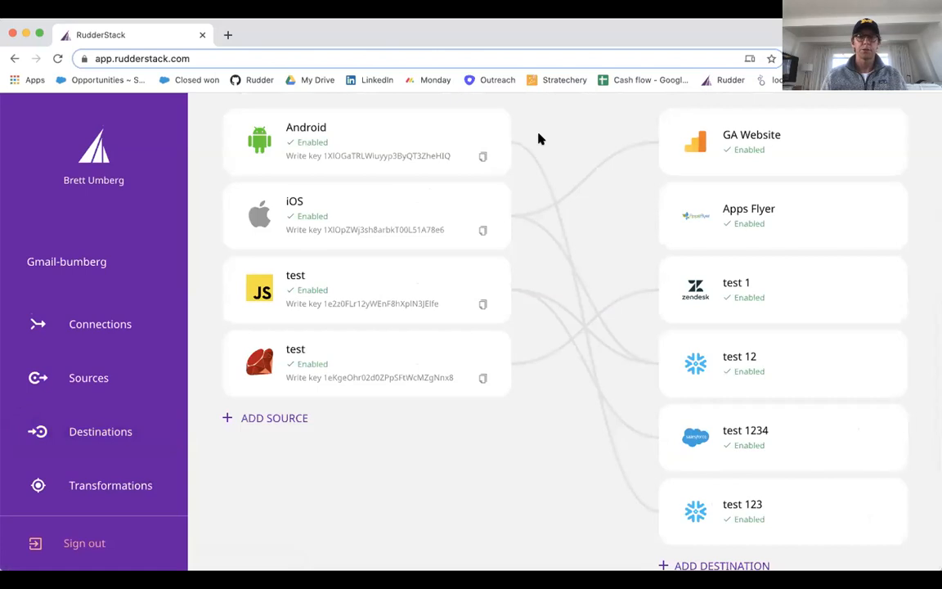
mouse_move(415, 131)
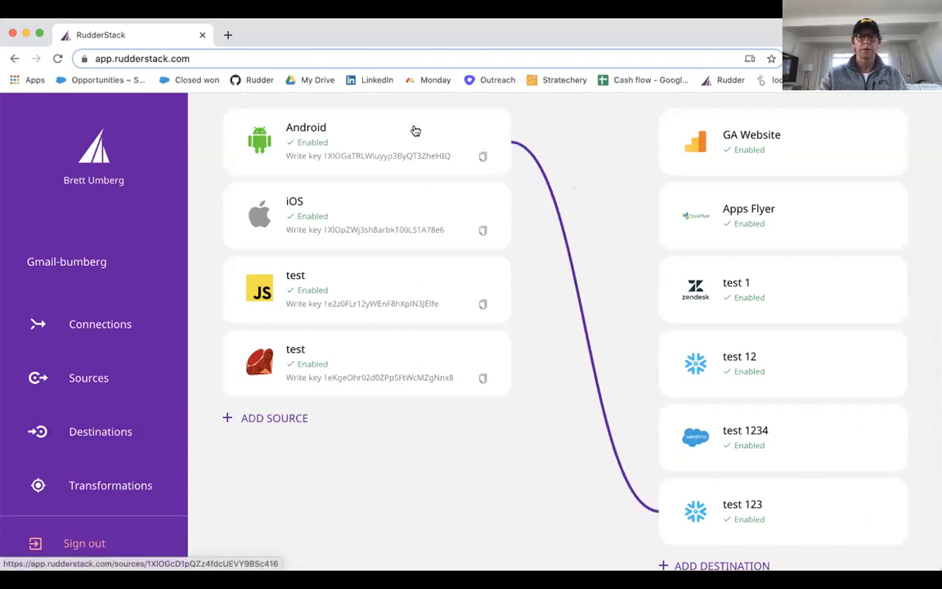